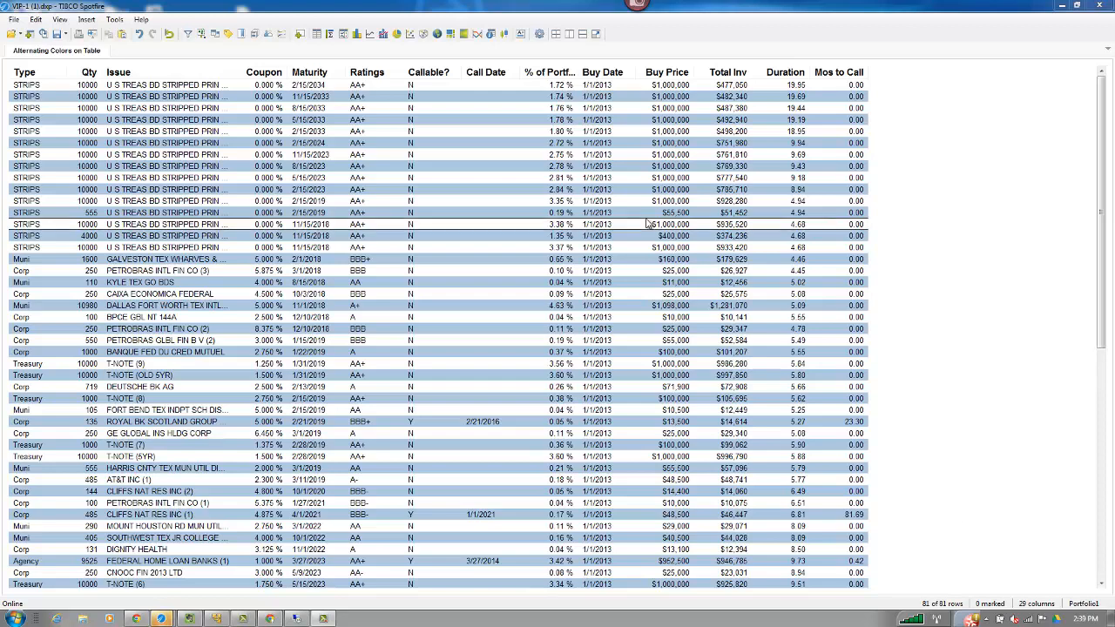
pyautogui.moveTo(354, 329)
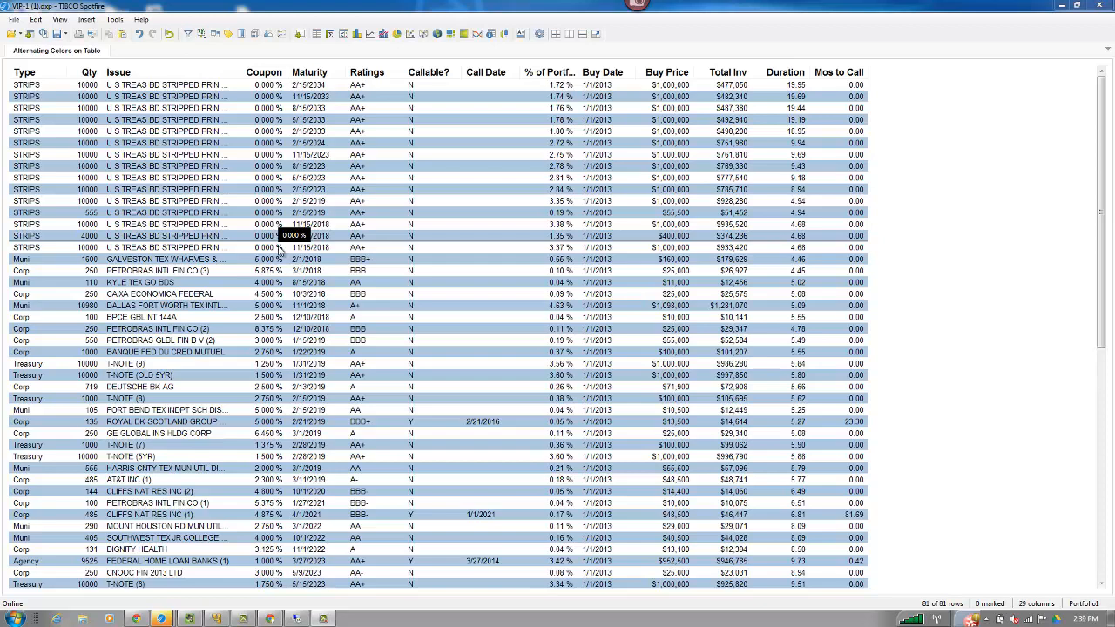
# Review the existing table's Appearance properties, then close the Properties dialog.
pyautogui.rightClick(287, 253)
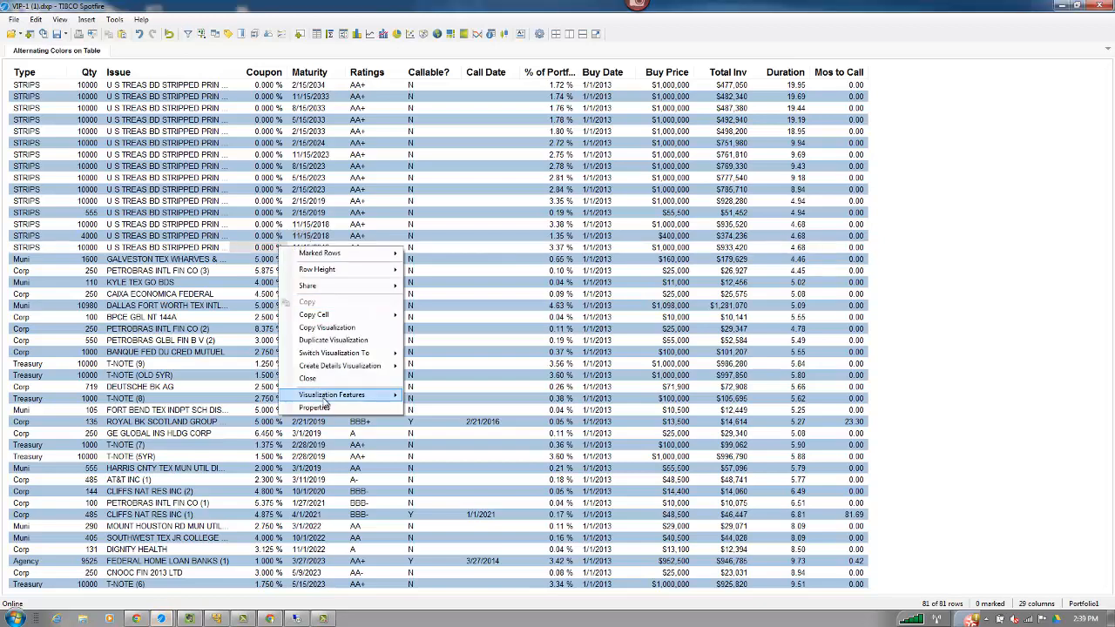
pyautogui.click(315, 408)
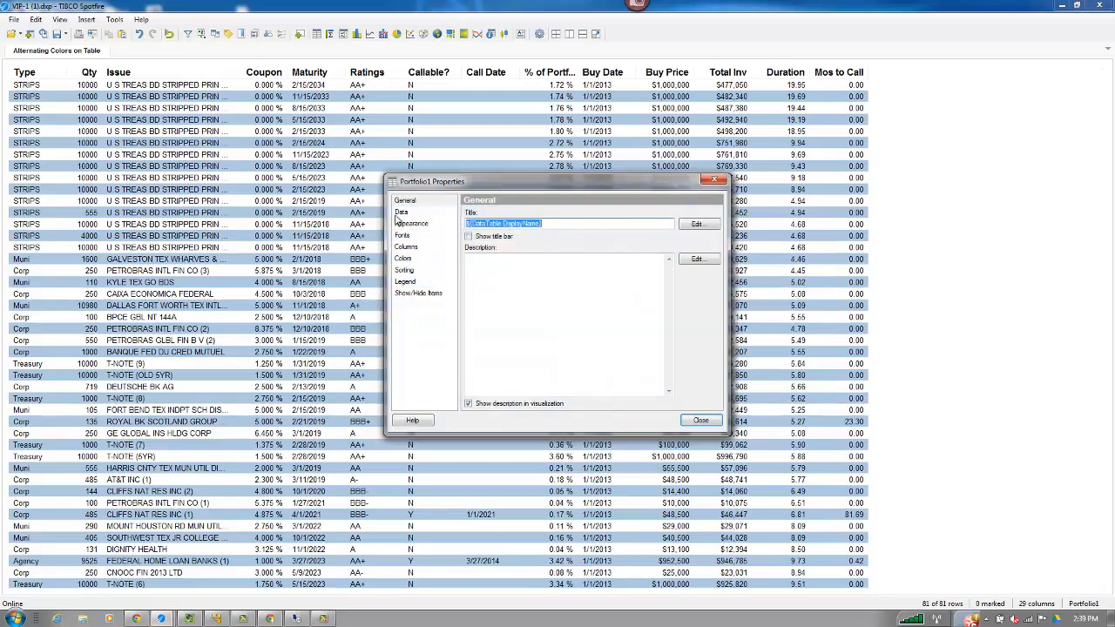
pyautogui.click(412, 224)
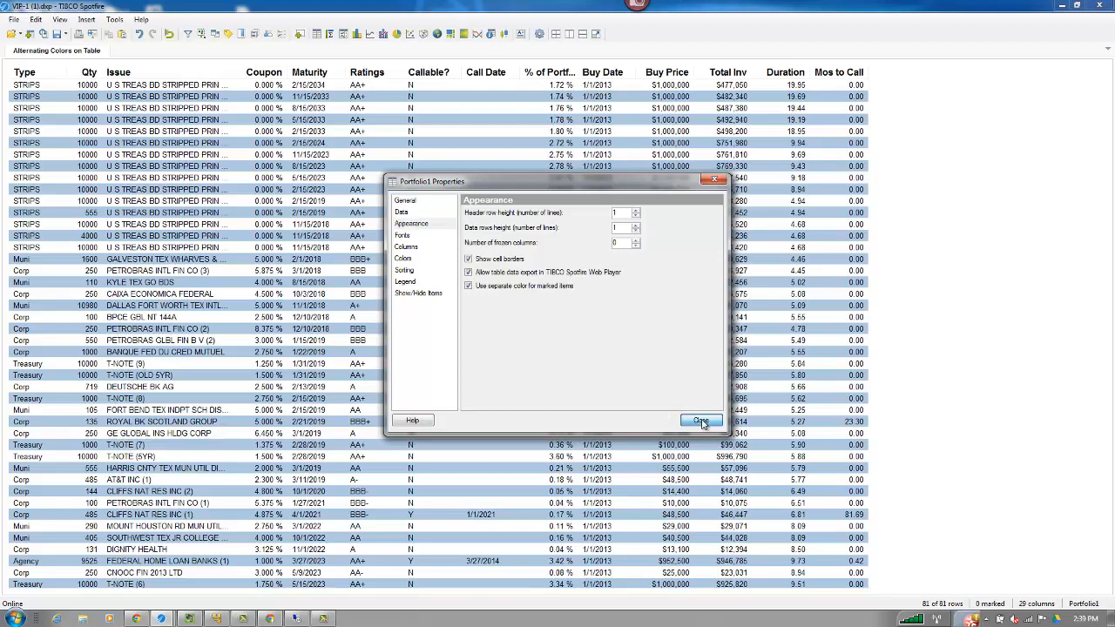
pyautogui.click(702, 420)
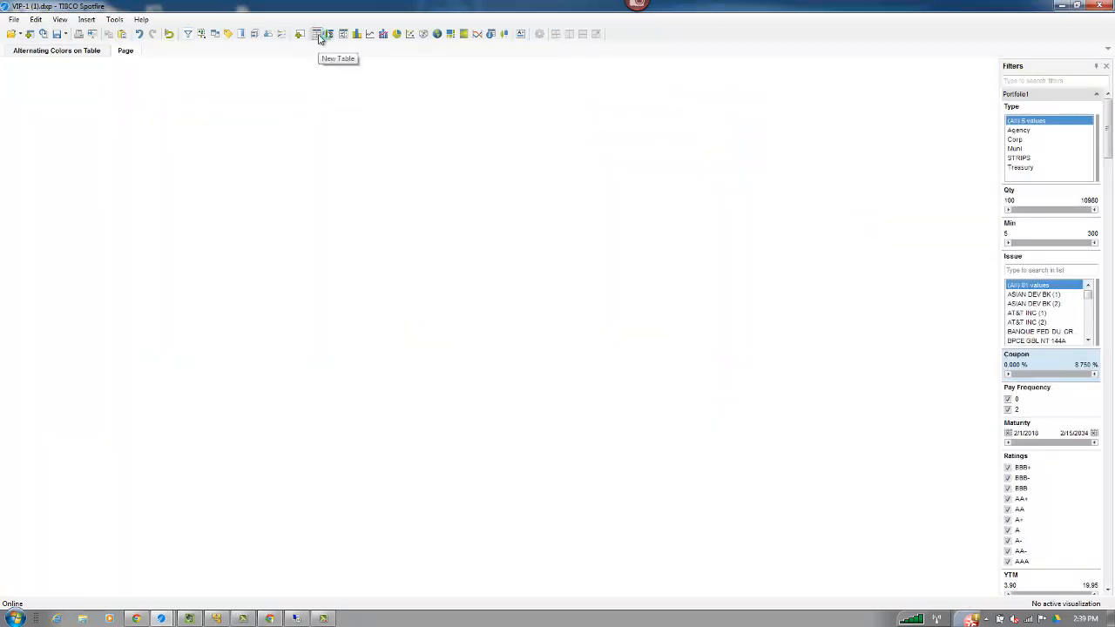
# Insert a new Portfolio1 table and show its Colors properties.
pyautogui.click(318, 34)
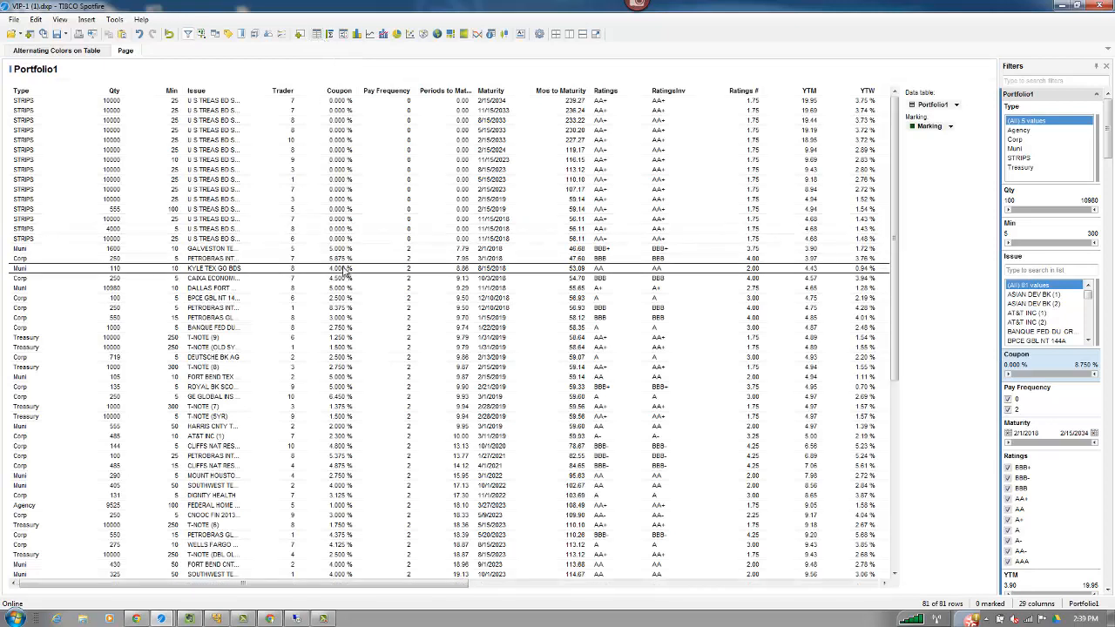
pyautogui.rightClick(340, 268)
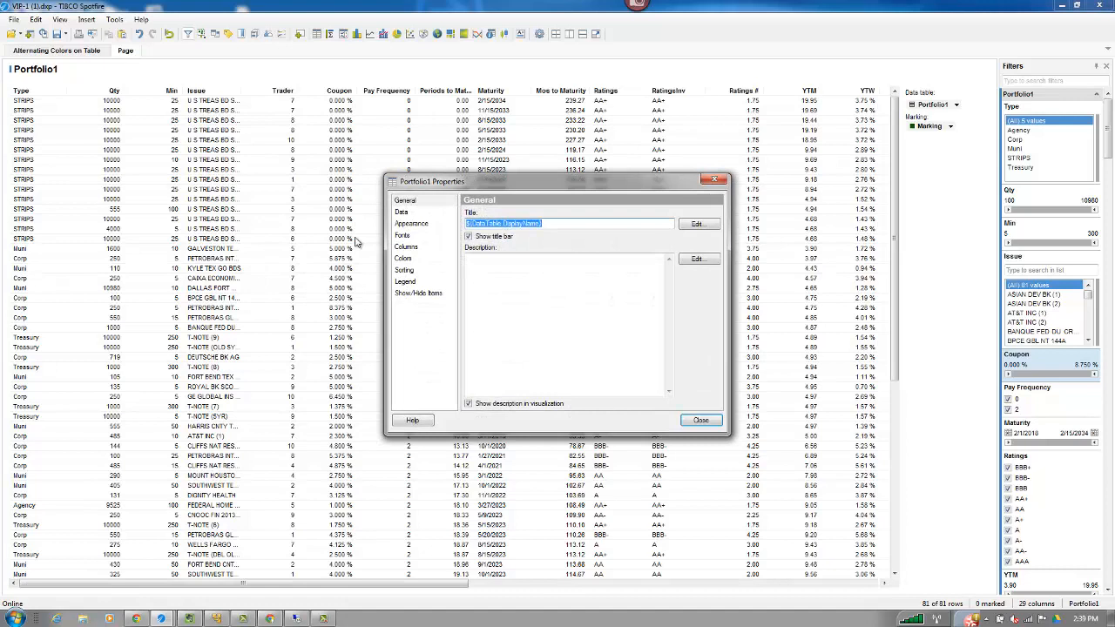
pyautogui.click(403, 258)
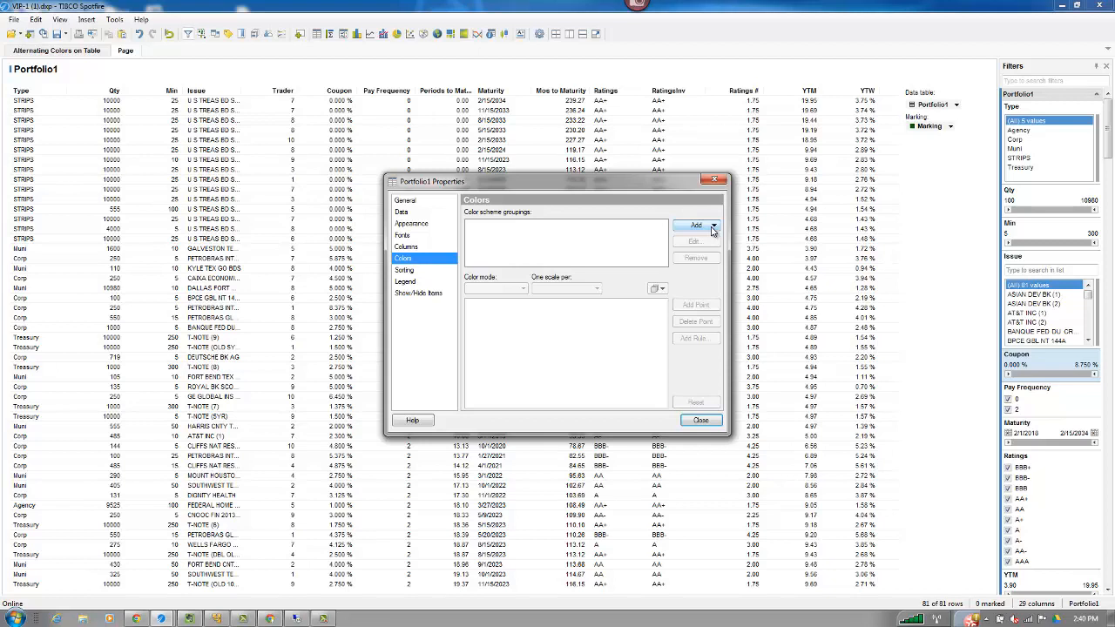
# Create a colour scheme grouping named Numeric containing all numeric columns.
pyautogui.click(696, 225)
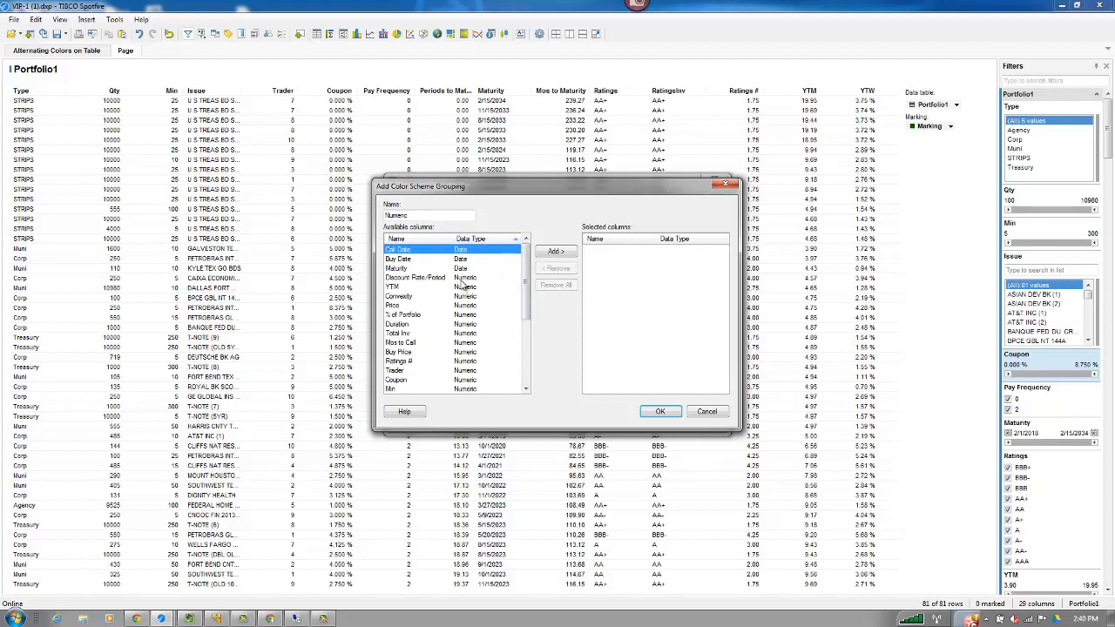
pyautogui.scroll(-3)
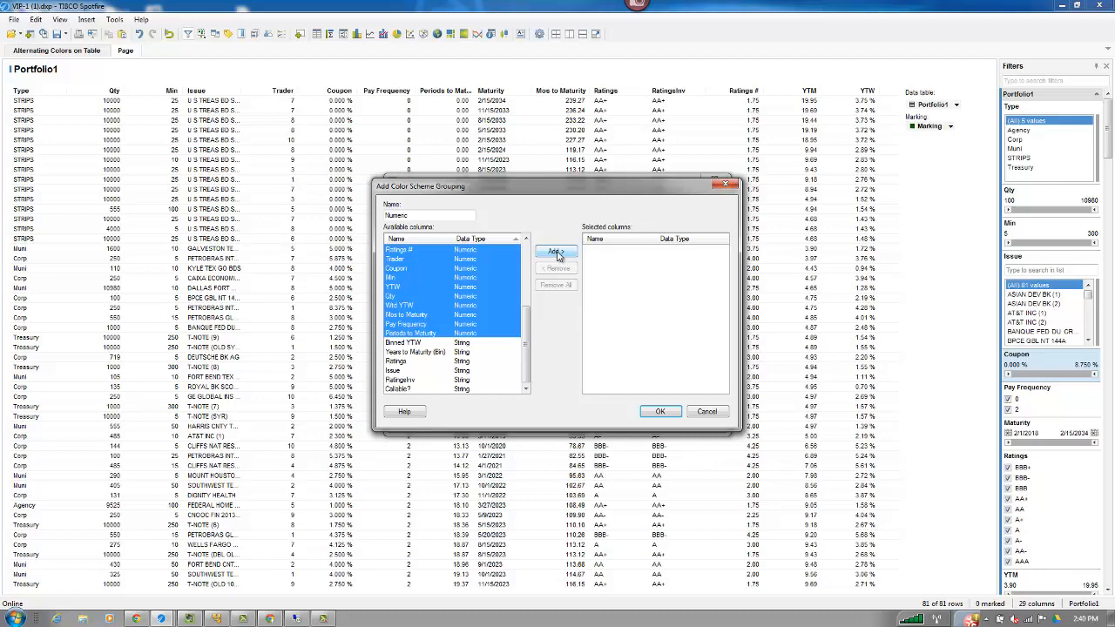
pyautogui.click(556, 251)
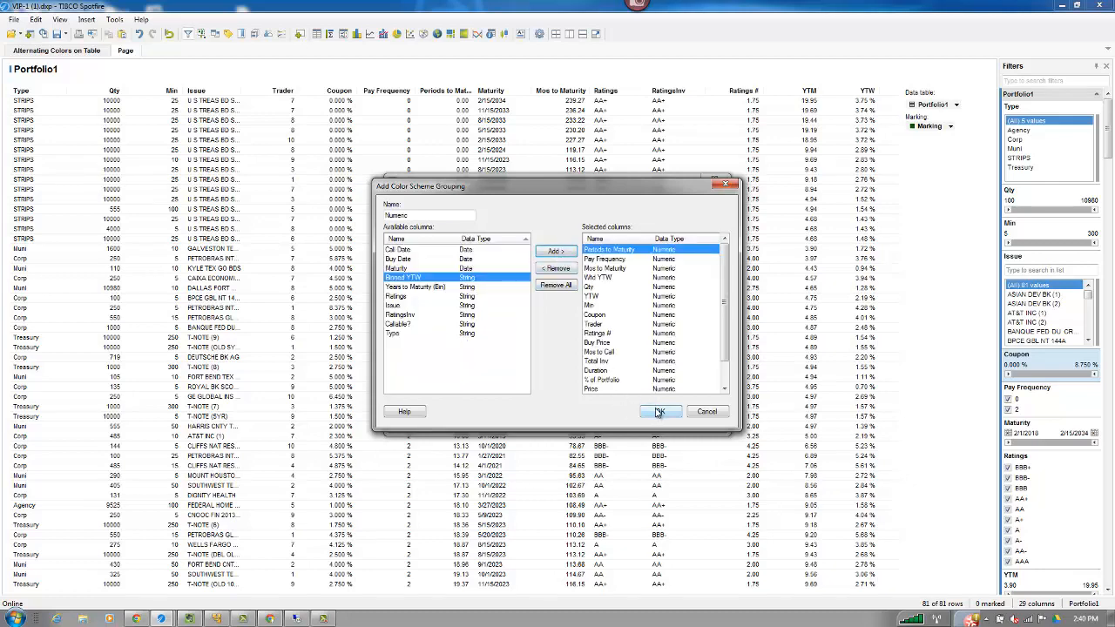
pyautogui.click(660, 411)
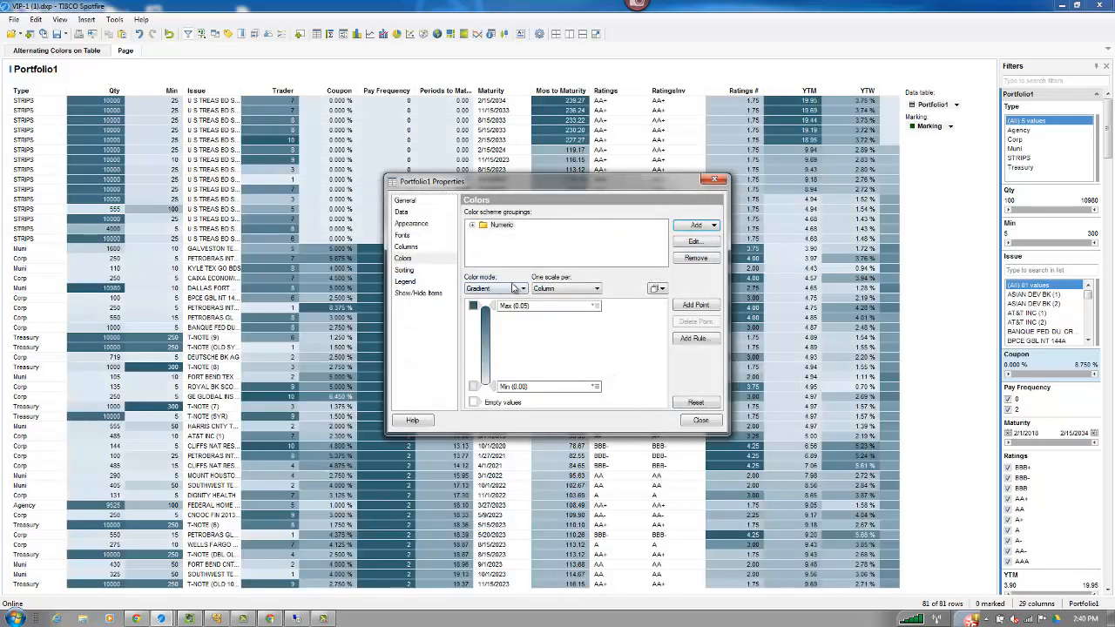
# Set the Numeric grouping's colour mode to Fixed with All values unchecked.
pyautogui.click(520, 289)
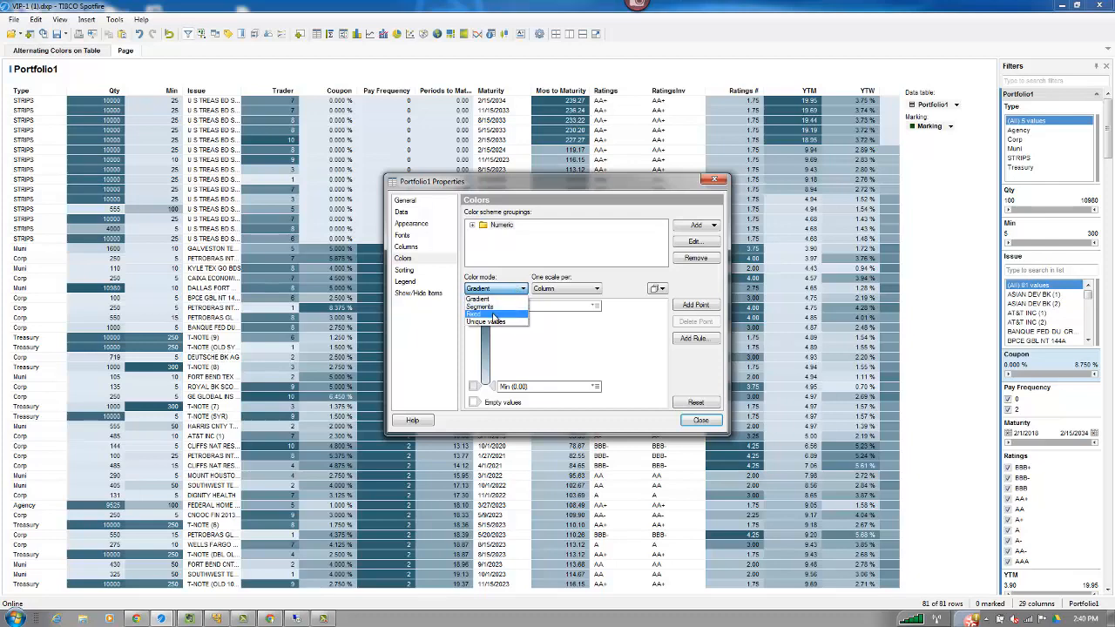
pyautogui.click(493, 315)
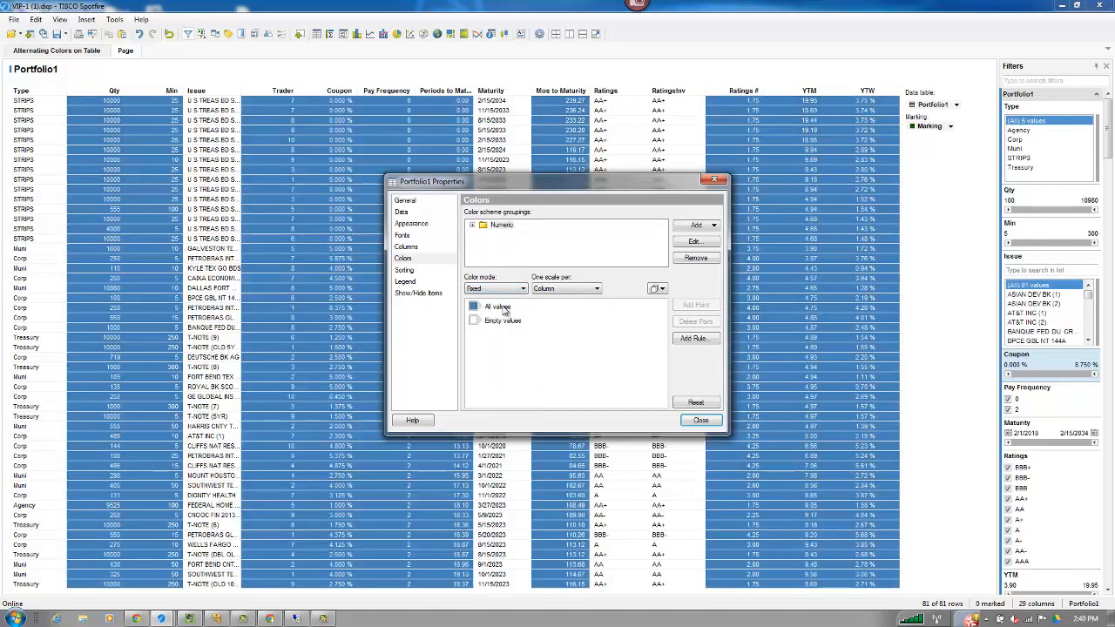
pyautogui.click(475, 306)
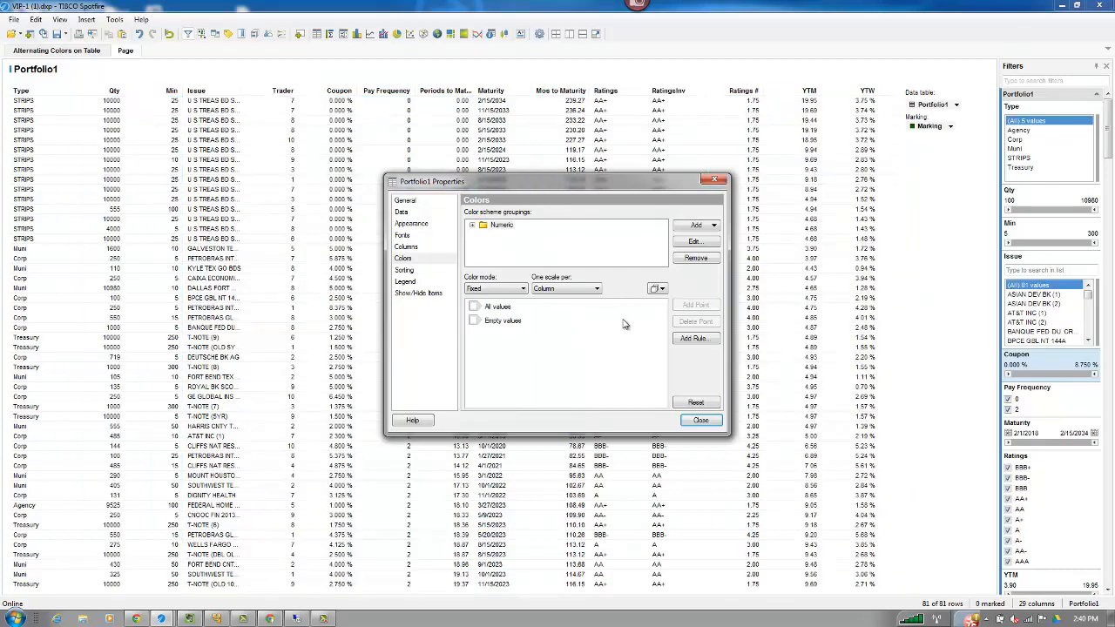
# Add a light-blue Boolean expression rule Mod(RowId(),2)=0 to the Numeric grouping.
pyautogui.click(696, 338)
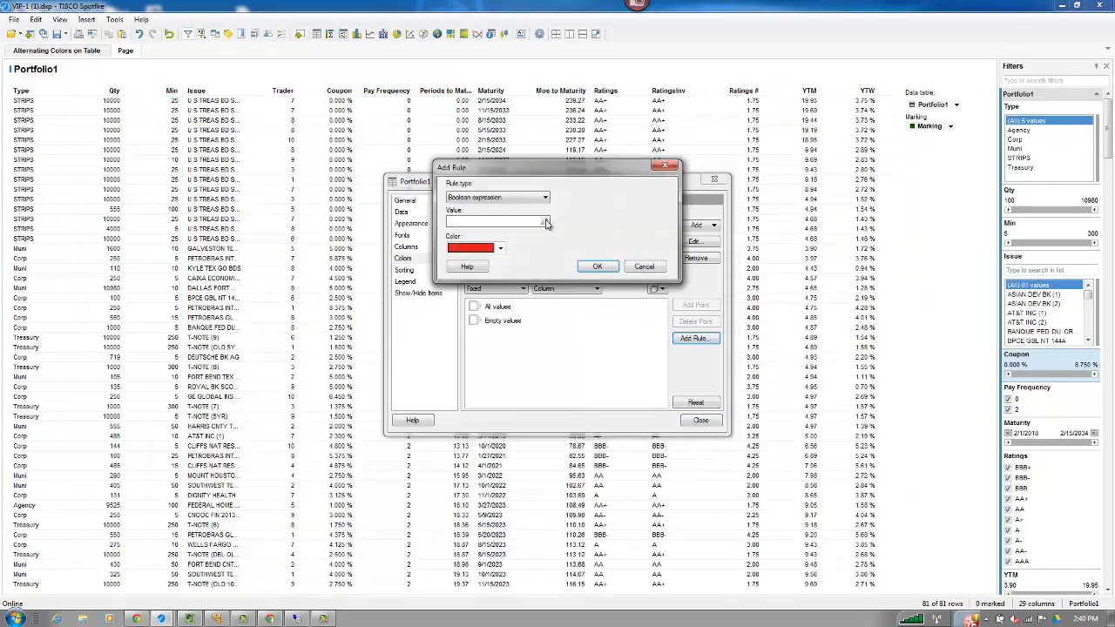
pyautogui.click(545, 197)
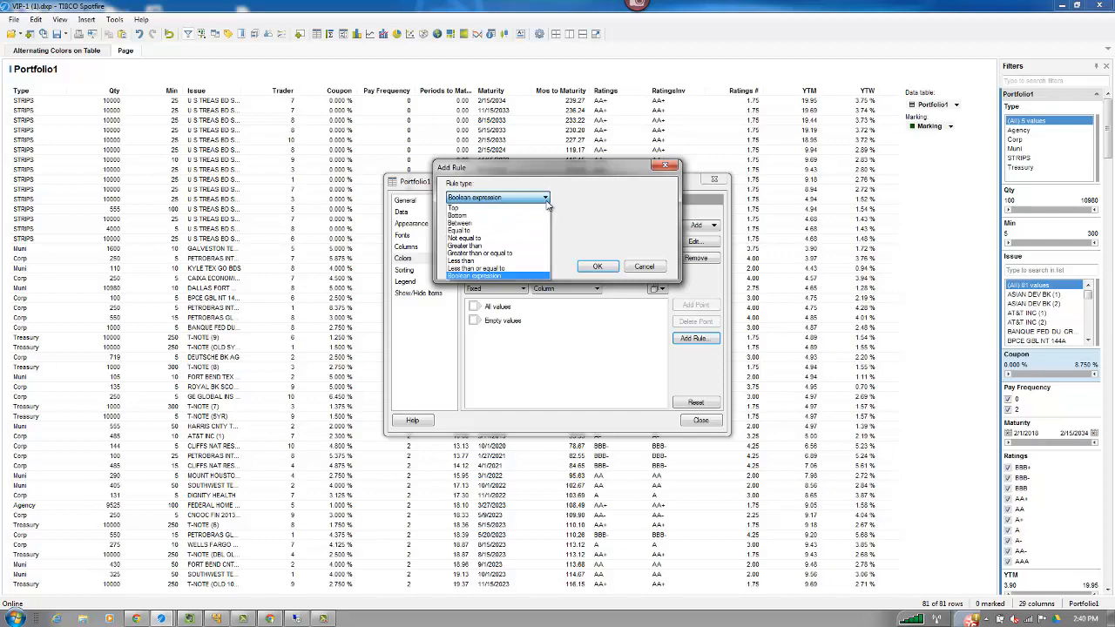
pyautogui.click(475, 276)
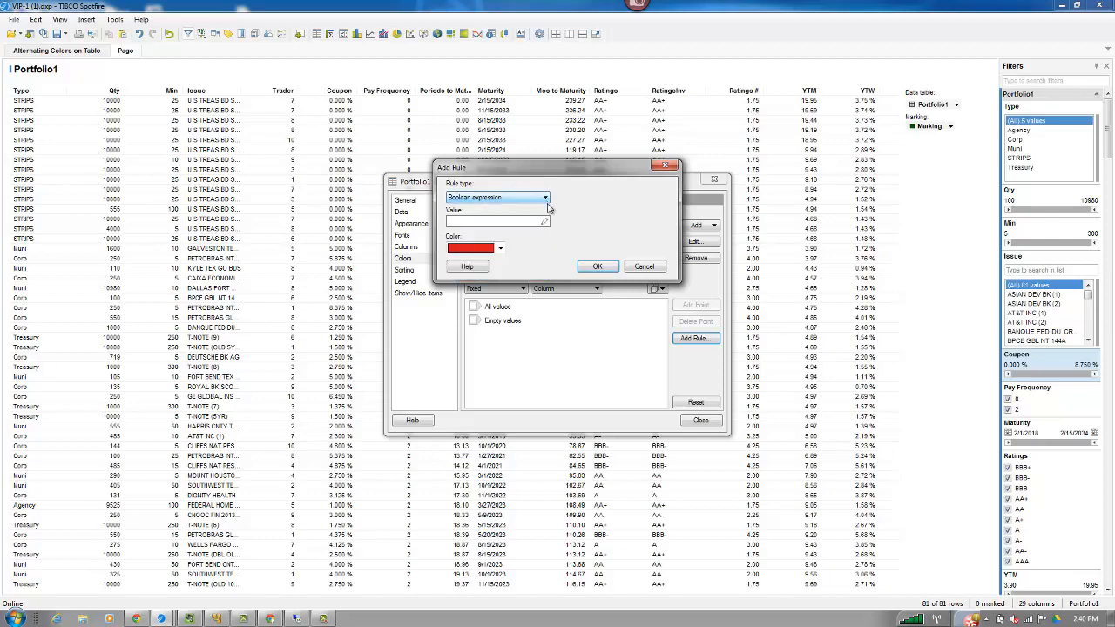
pyautogui.click(544, 222)
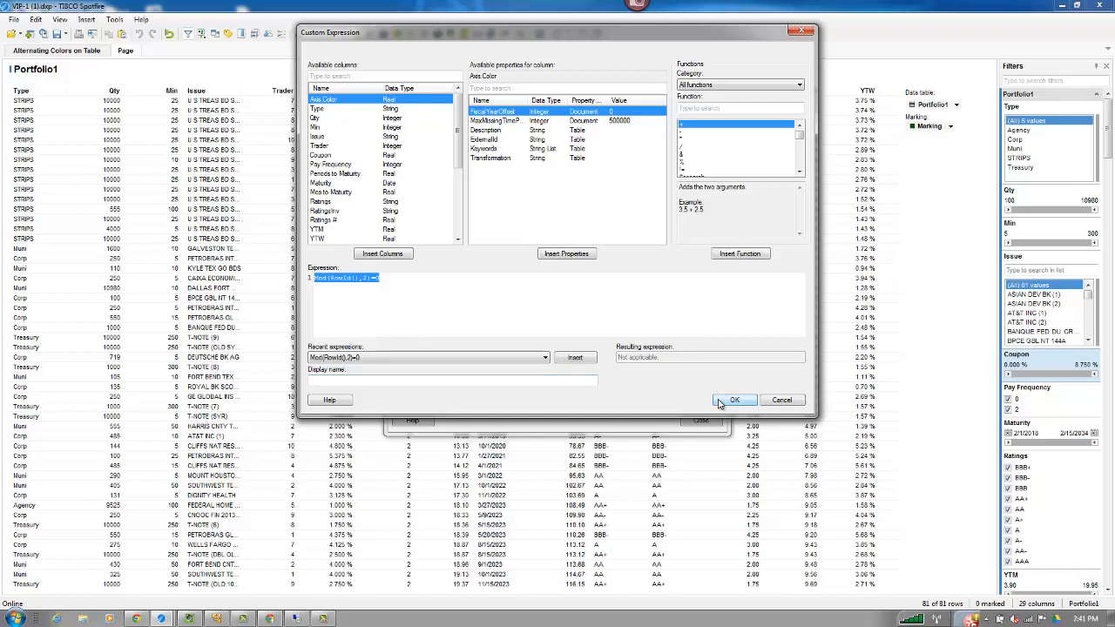
pyautogui.click(735, 400)
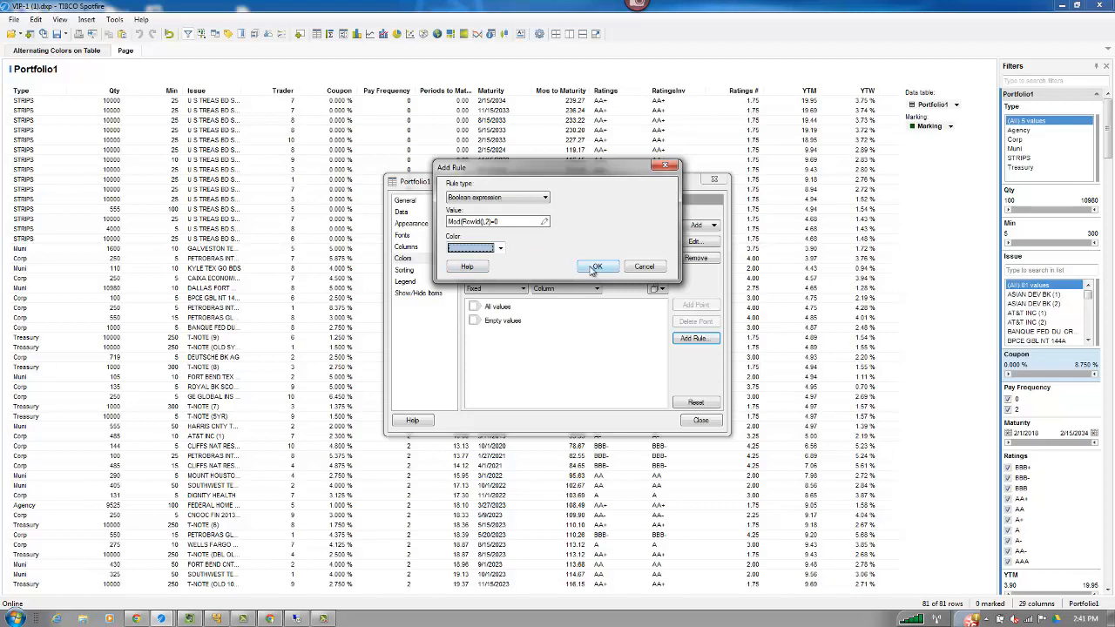
pyautogui.click(597, 265)
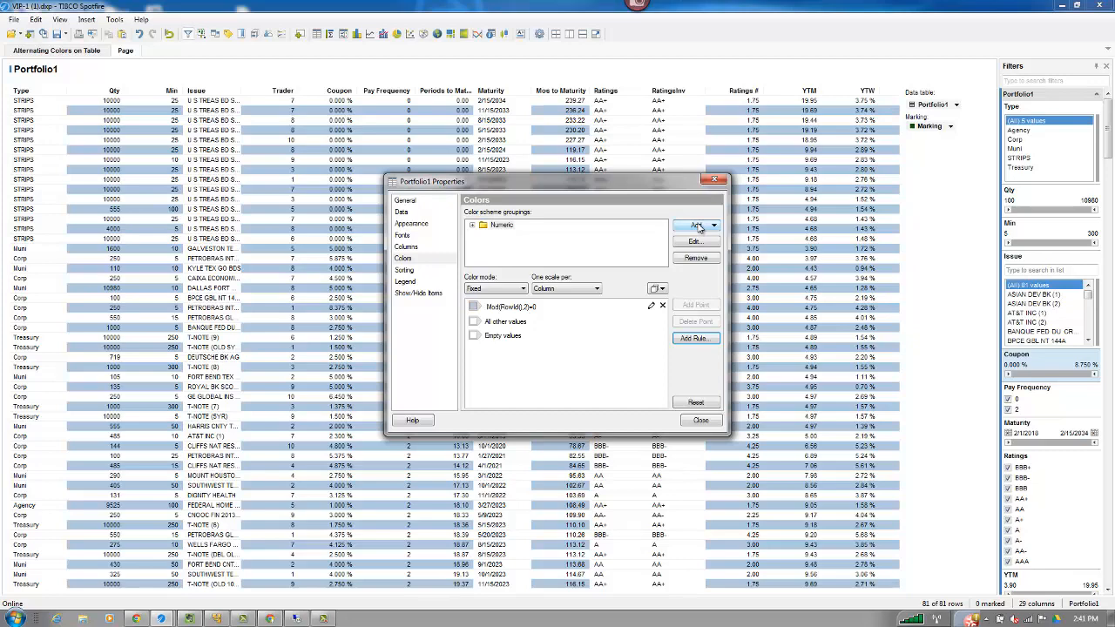
# Create a fixed-mode Date grouping with the light-blue Mod(RowId(),2)=0 rule.
pyautogui.click(695, 226)
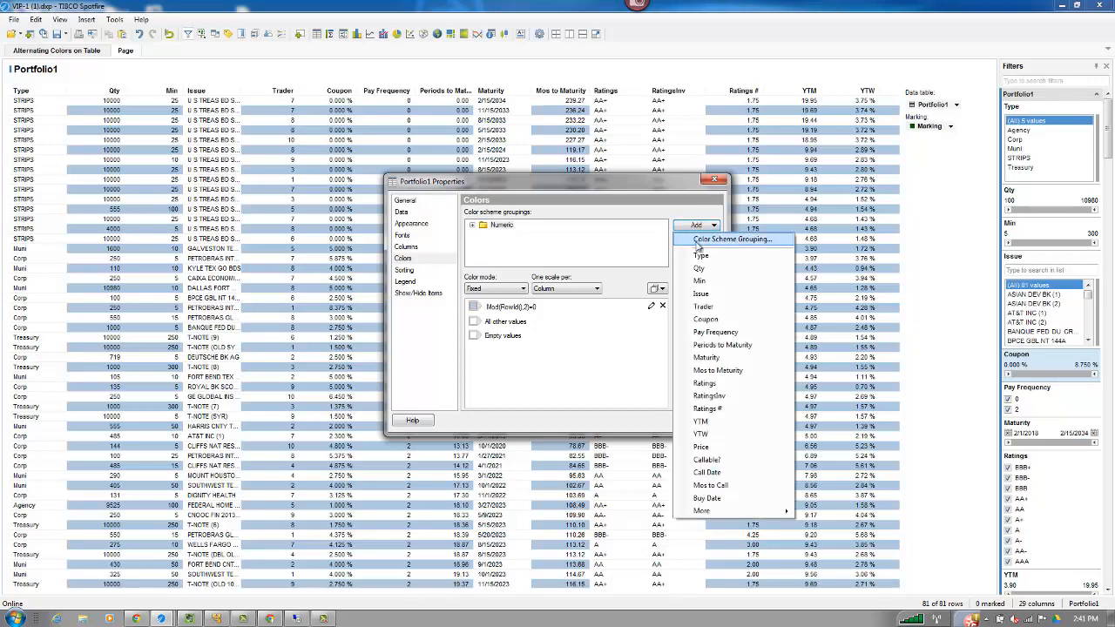
pyautogui.click(732, 239)
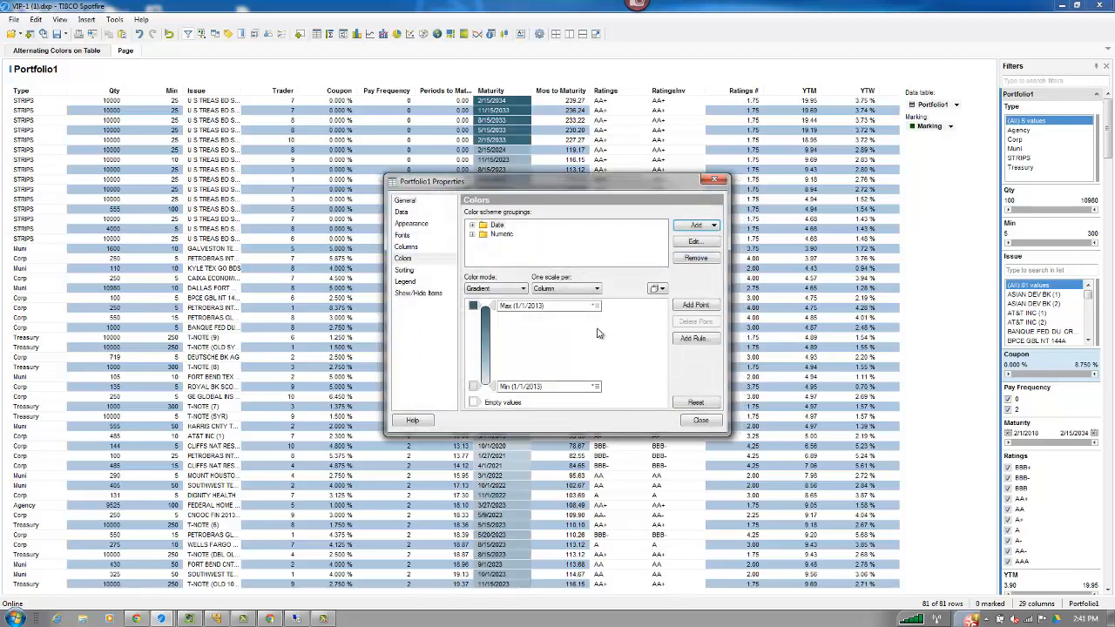
pyautogui.click(518, 288)
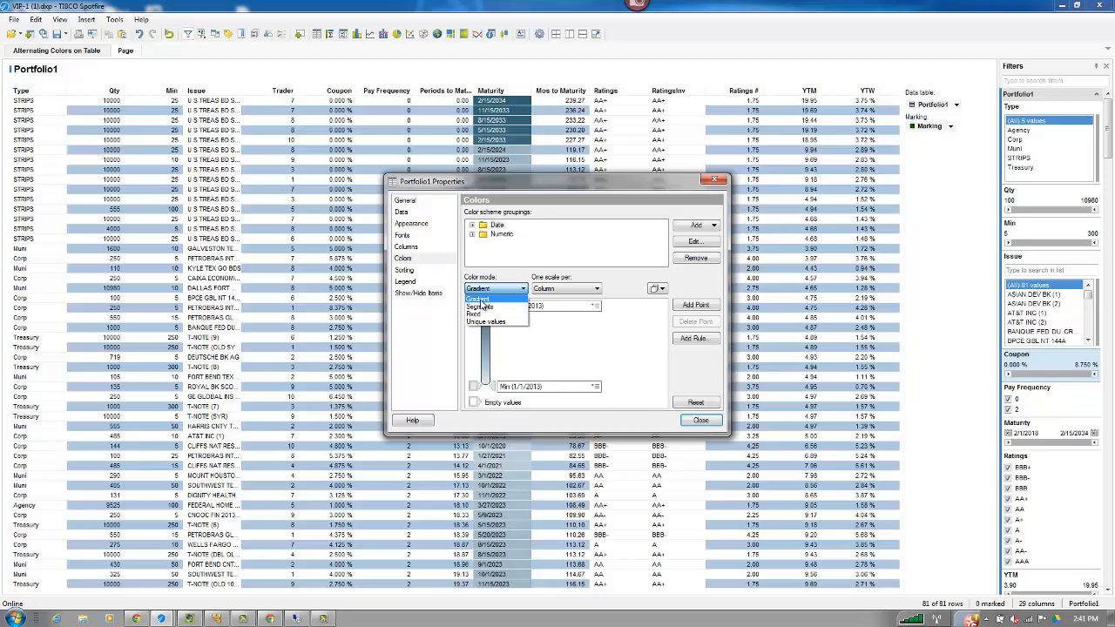
pyautogui.click(484, 298)
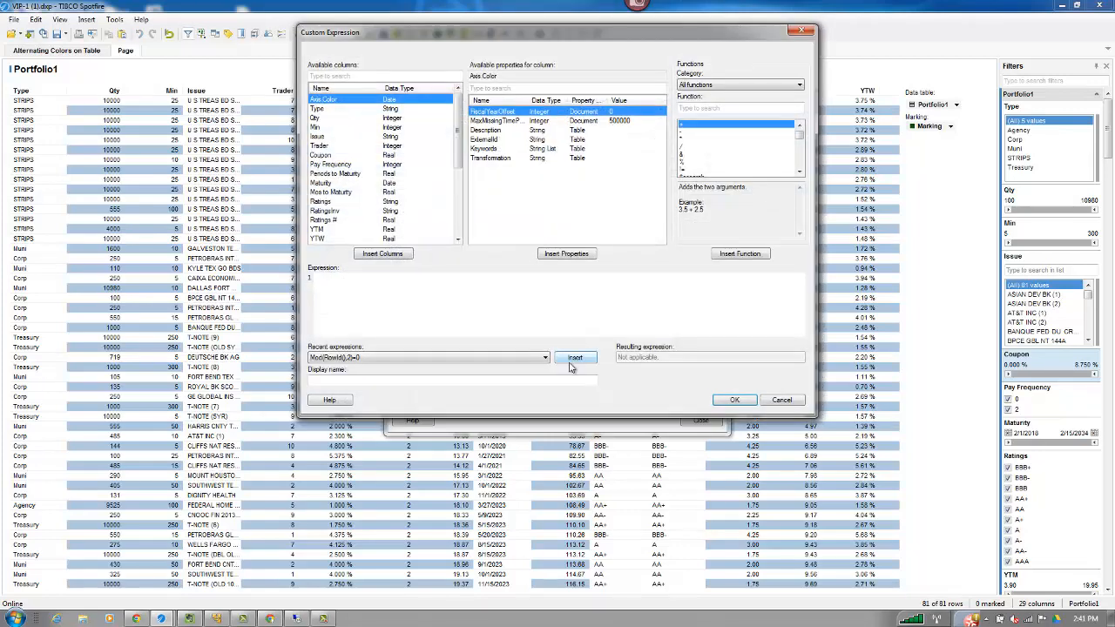
pyautogui.click(735, 400)
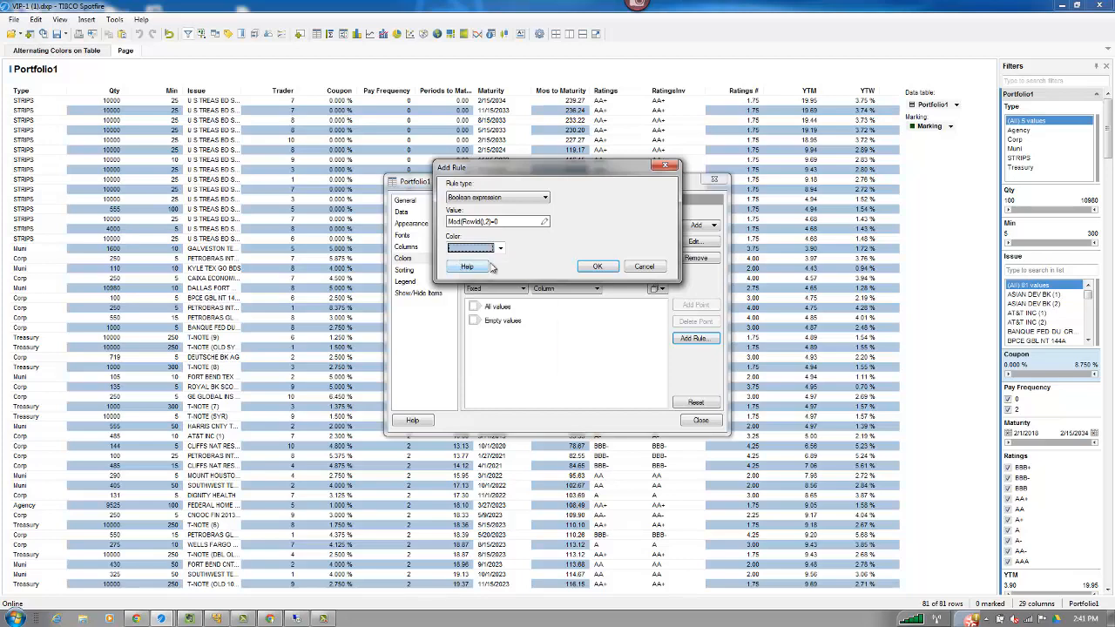
pyautogui.click(598, 266)
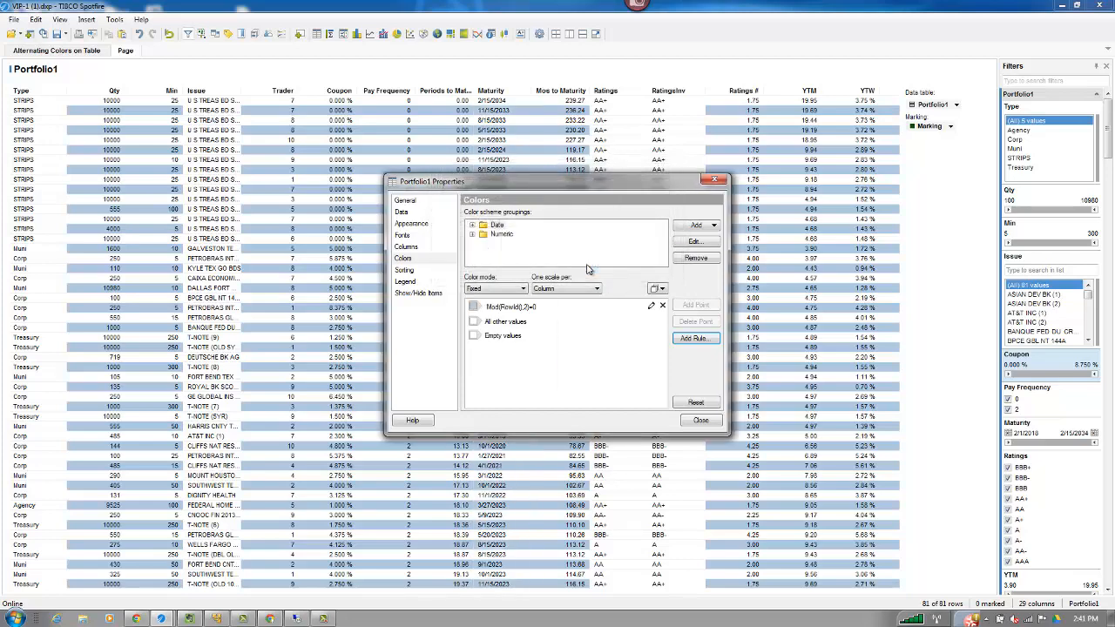
pyautogui.click(696, 225)
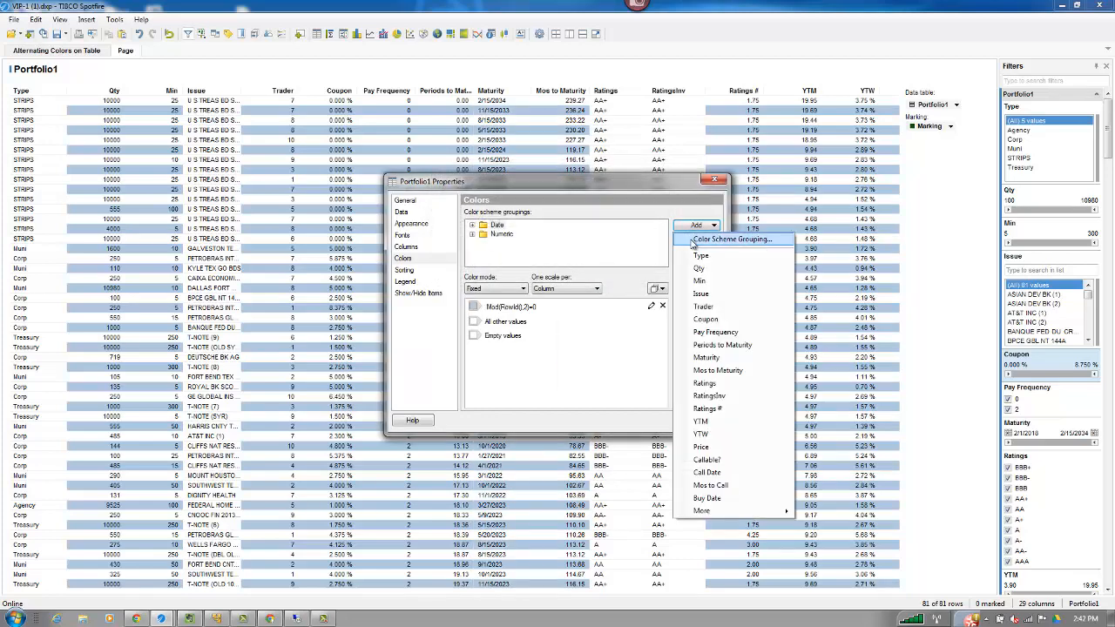
# Create a String grouping with all string columns and no solid fill.
pyautogui.click(732, 239)
pyautogui.write('String')
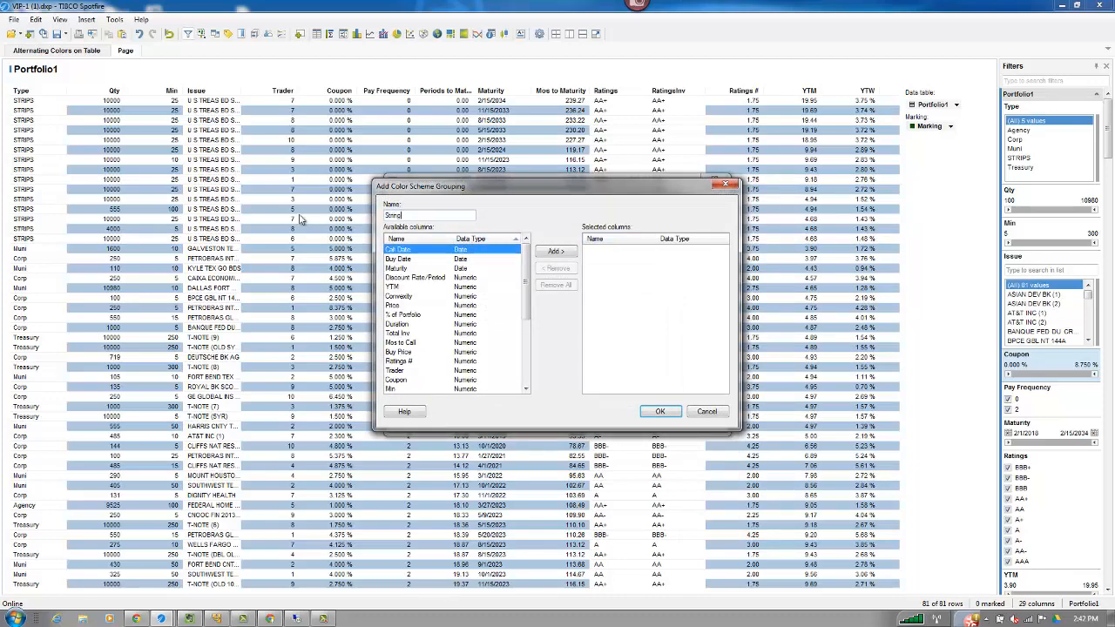
pyautogui.scroll(-3)
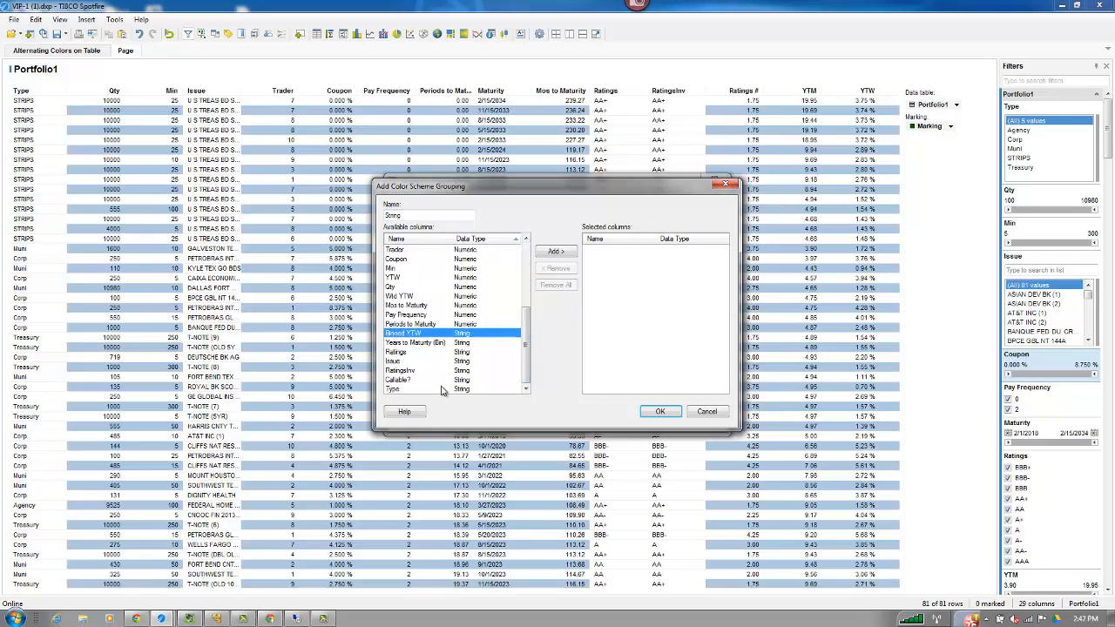
pyautogui.click(555, 251)
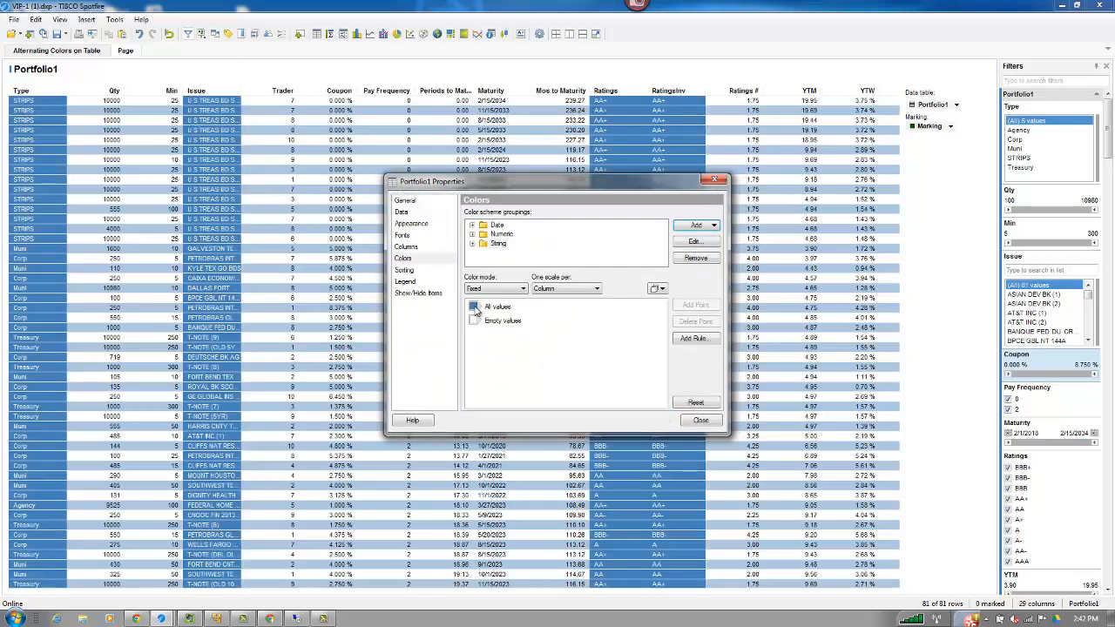
pyautogui.click(476, 307)
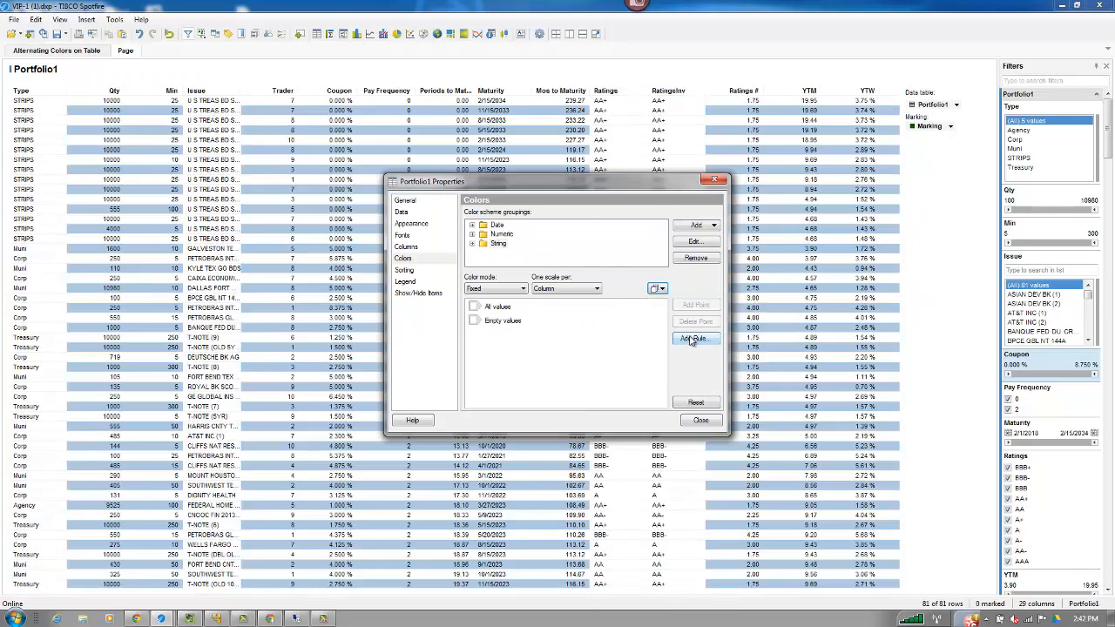
# Add the light-blue Mod(RowId(),2)=0 rule to String and close the properties.
pyautogui.click(695, 339)
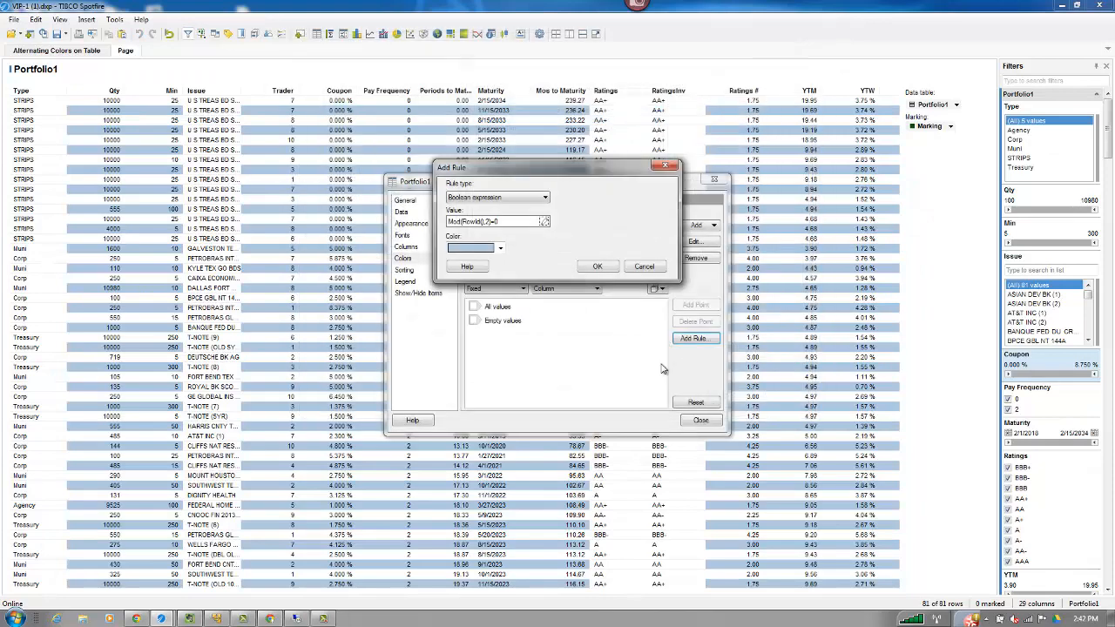
pyautogui.click(598, 266)
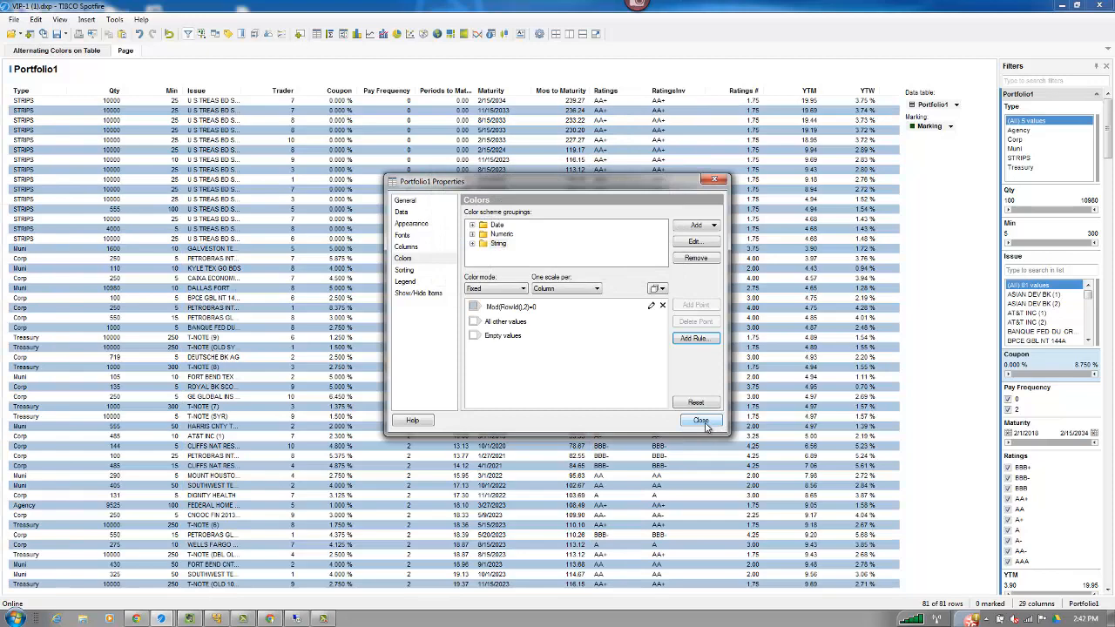
pyautogui.click(700, 421)
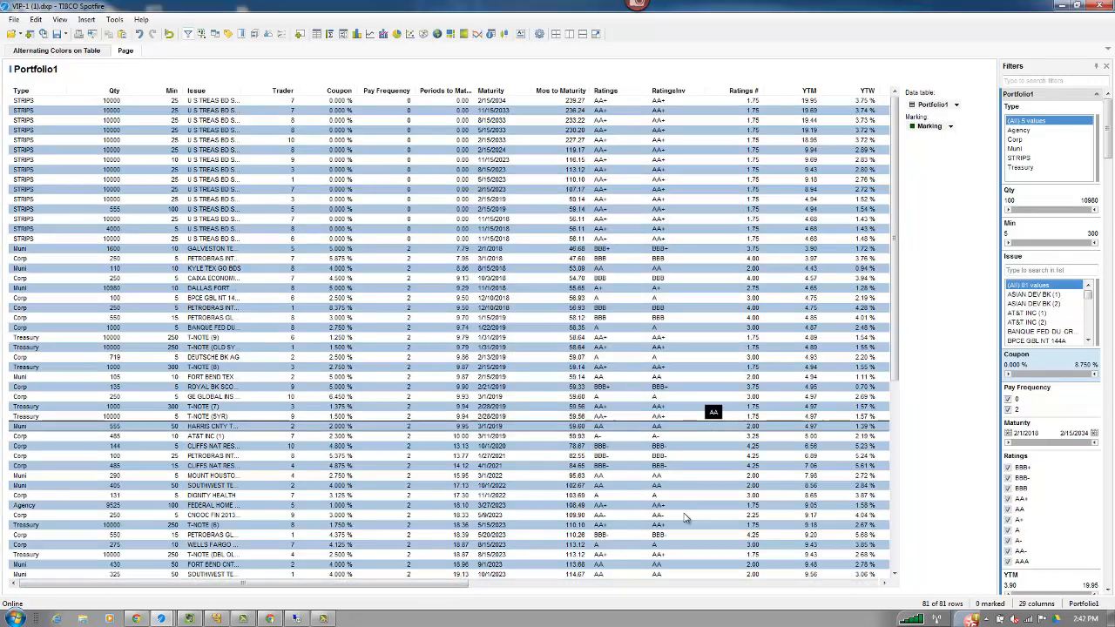